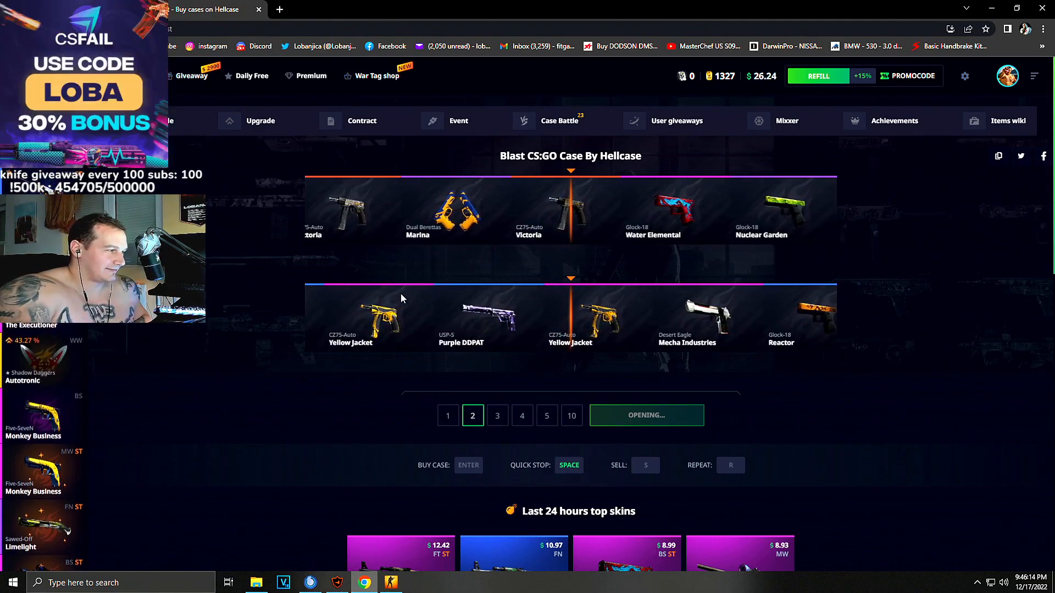
- Sell both case-drop items for $7.37, then switch to the Twitch stream
click(645, 416)
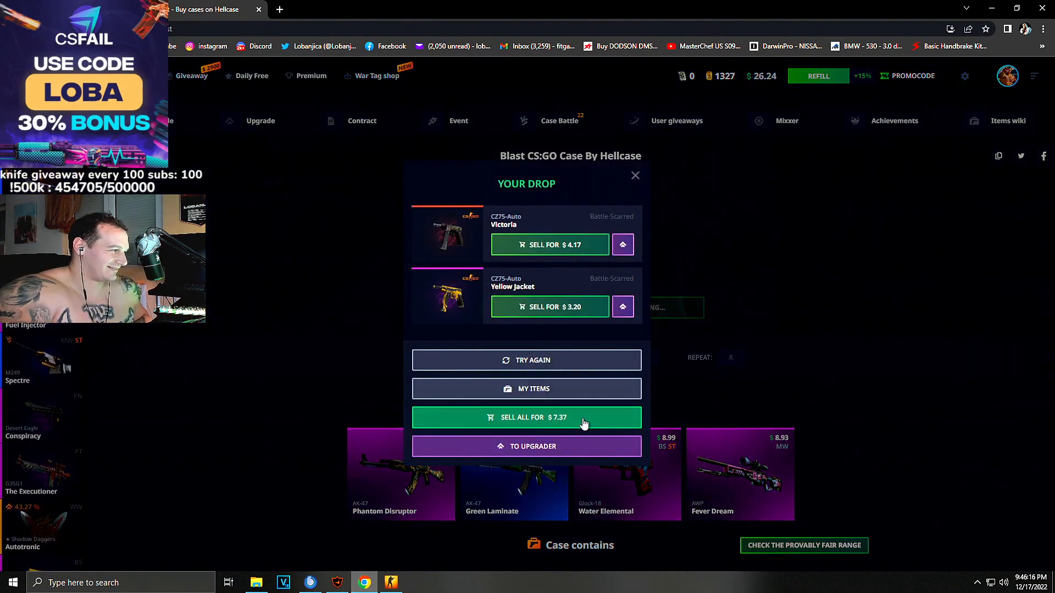
click(527, 418)
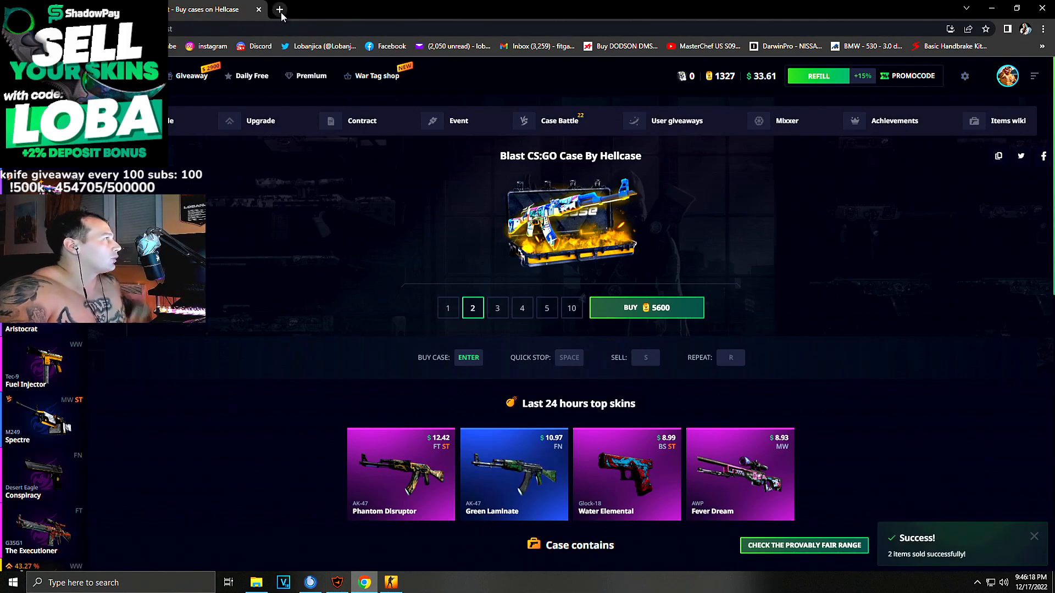
click(279, 10)
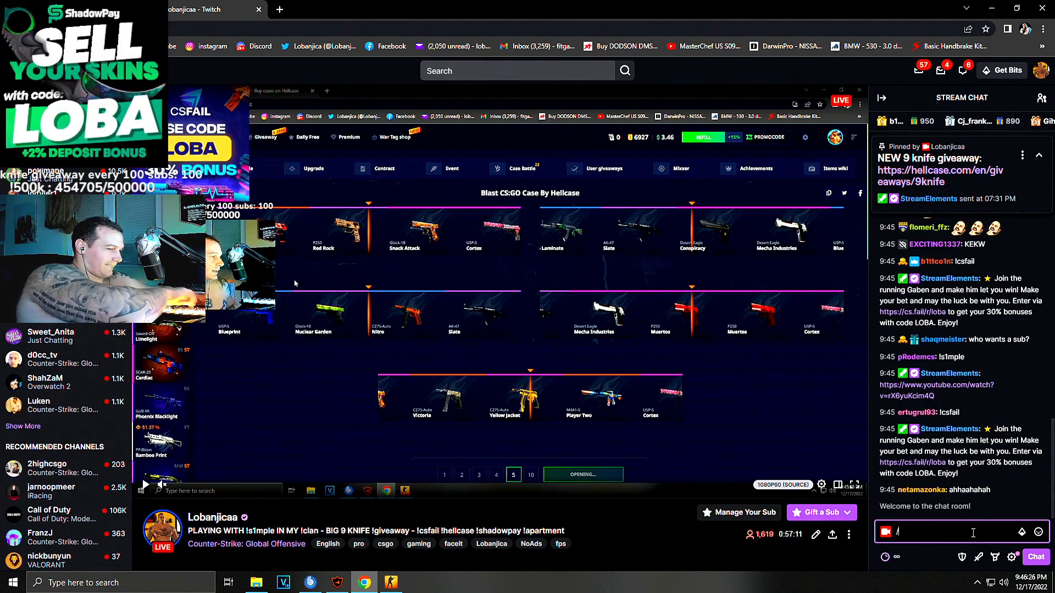
- Send the '/UNBAN NIG' command in the Twitch stream chat
text(/UNBAN NIG)
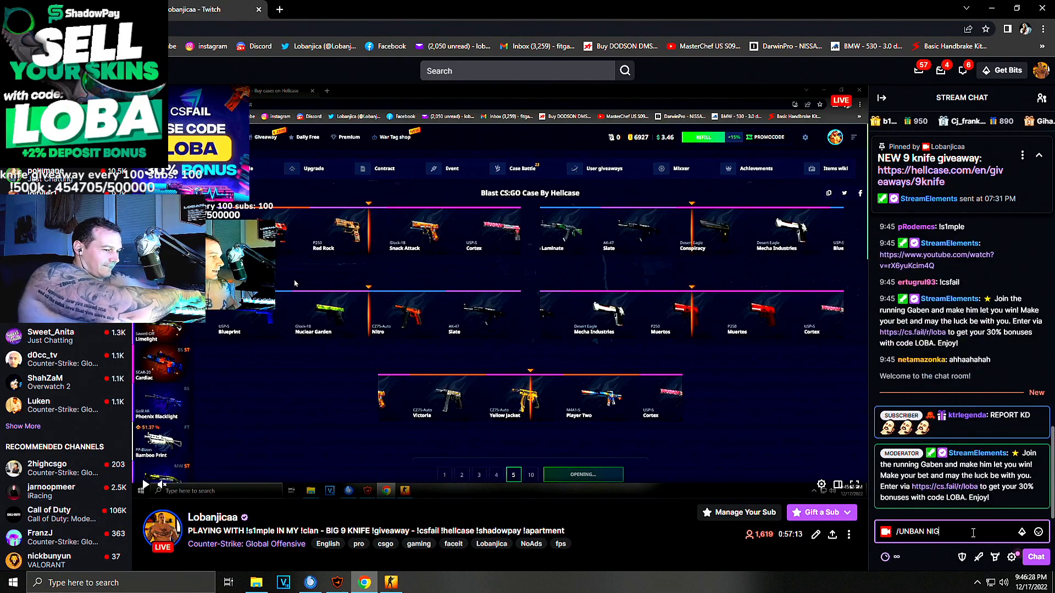
key(Return)
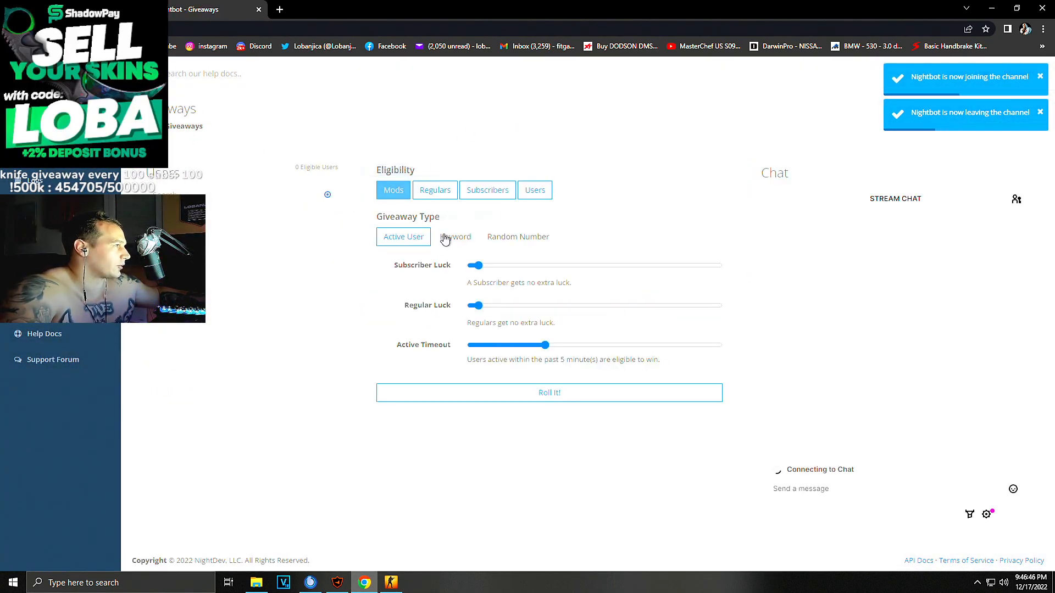
- Start a Nightbot keyword giveaway with keyword 'cs' and boosted subscriber luck
click(455, 236)
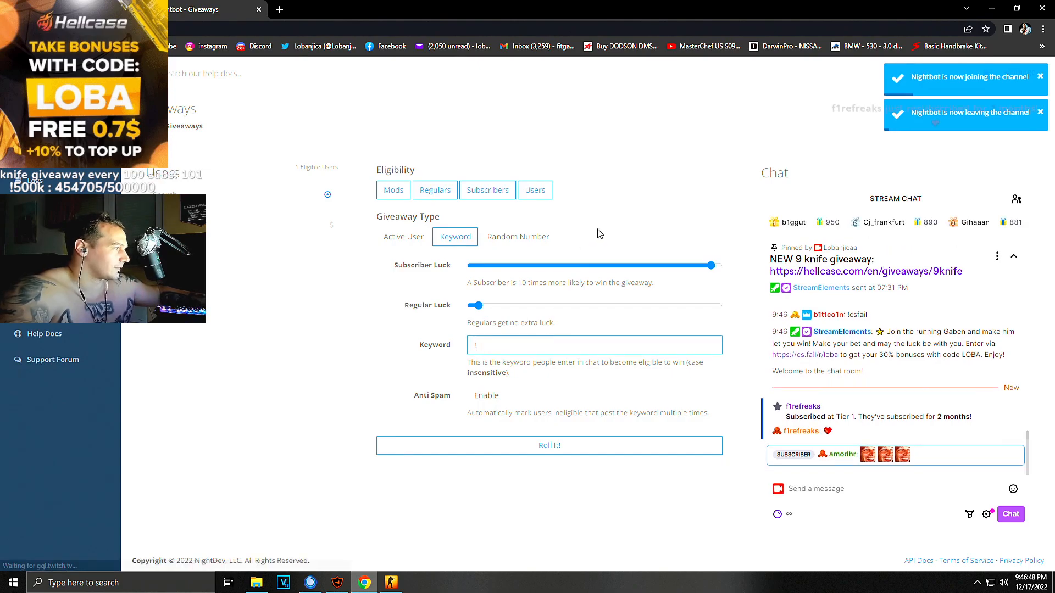
text(cs)
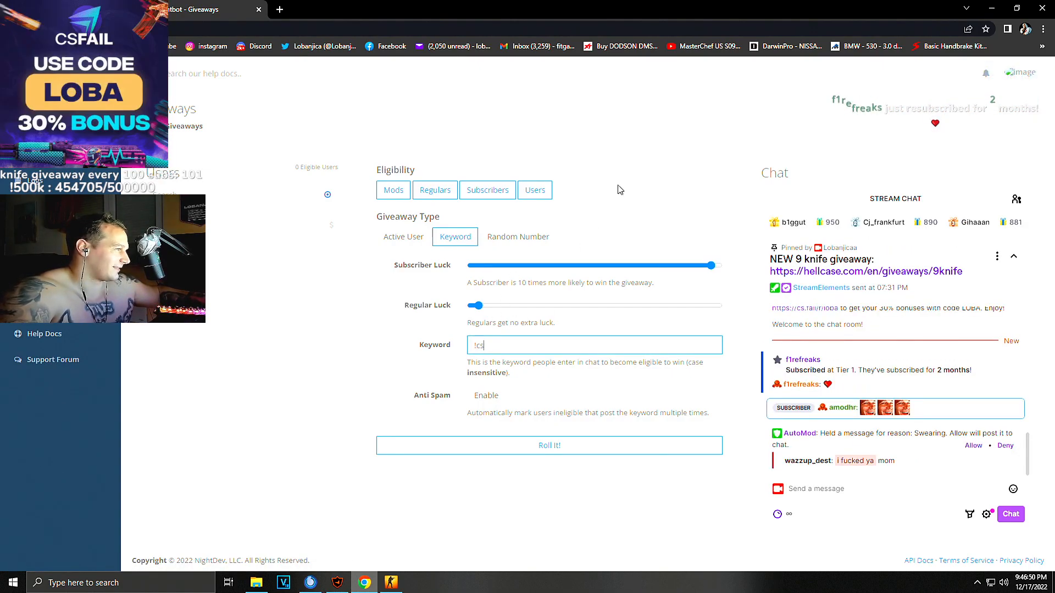